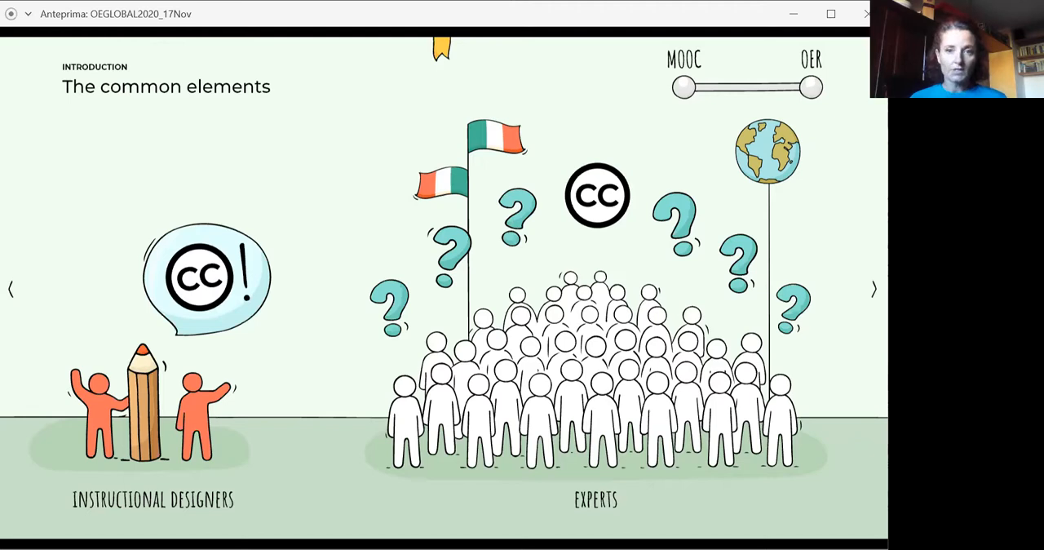
- Advance from the Introduction to the Experience 1: Higher Education for SDGs slide
click(873, 289)
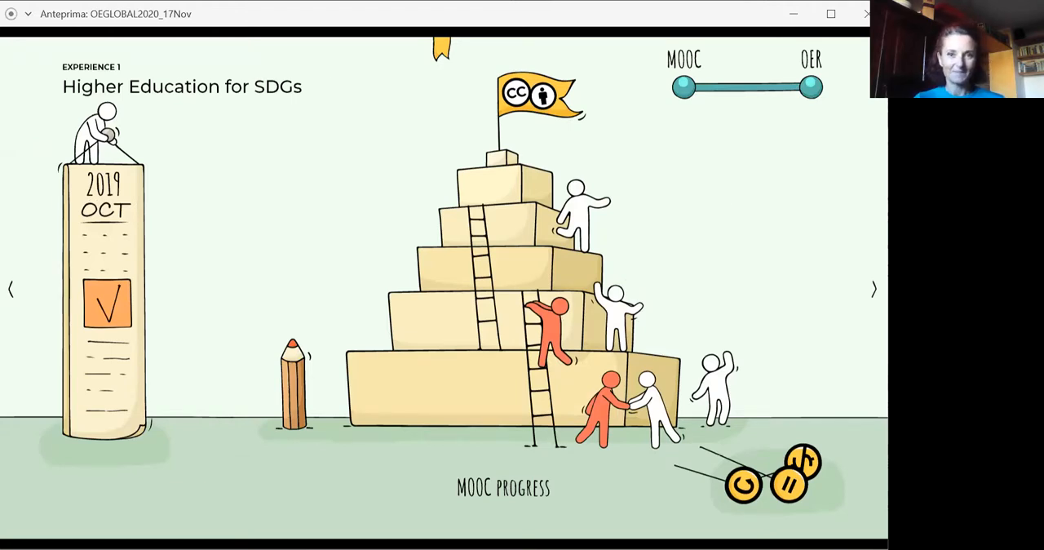
- Advance to the Experience 2: Essential Radiochemistry for Society slide
click(873, 289)
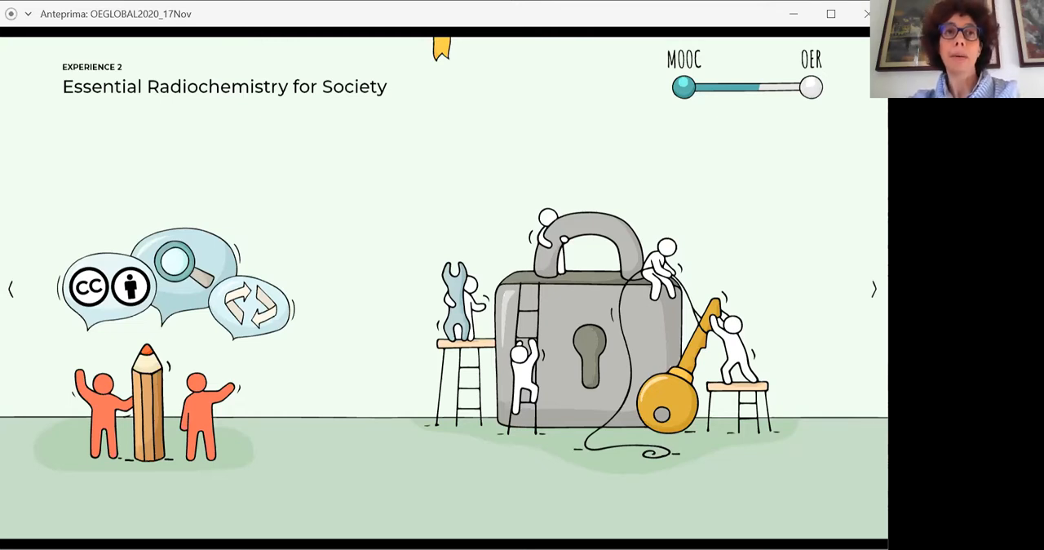
- Advance through the OER illustration slide to the Take aways conclusions slide
click(810, 87)
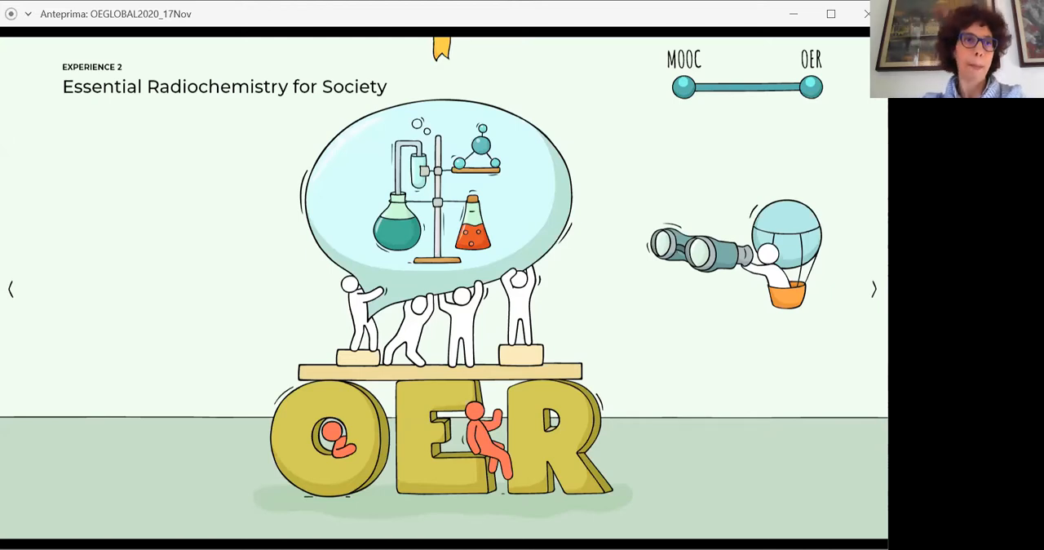
click(874, 289)
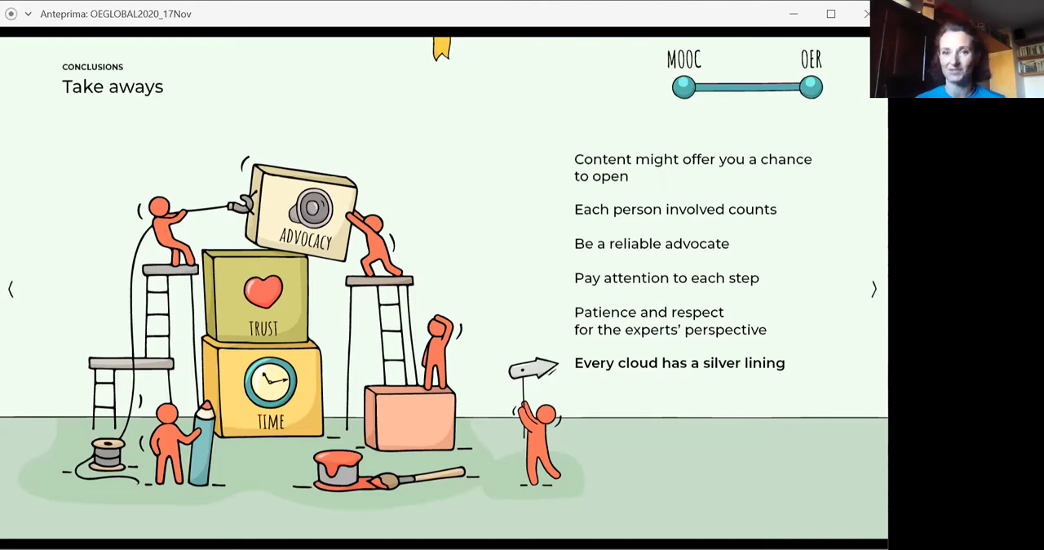
- Scroll past the Take aways slide back to the presentation title slide
scroll(down, 3)
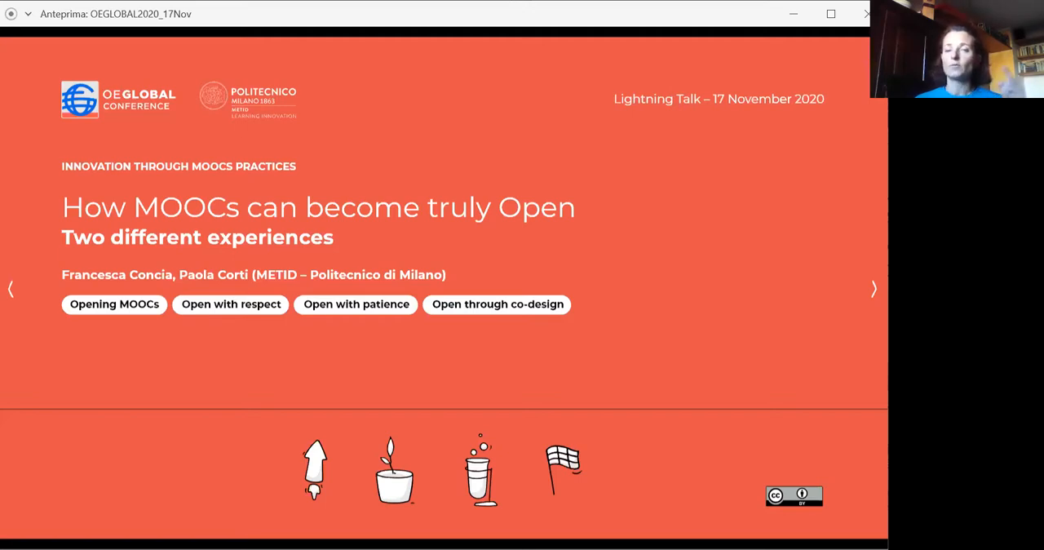
mouse_move(682, 121)
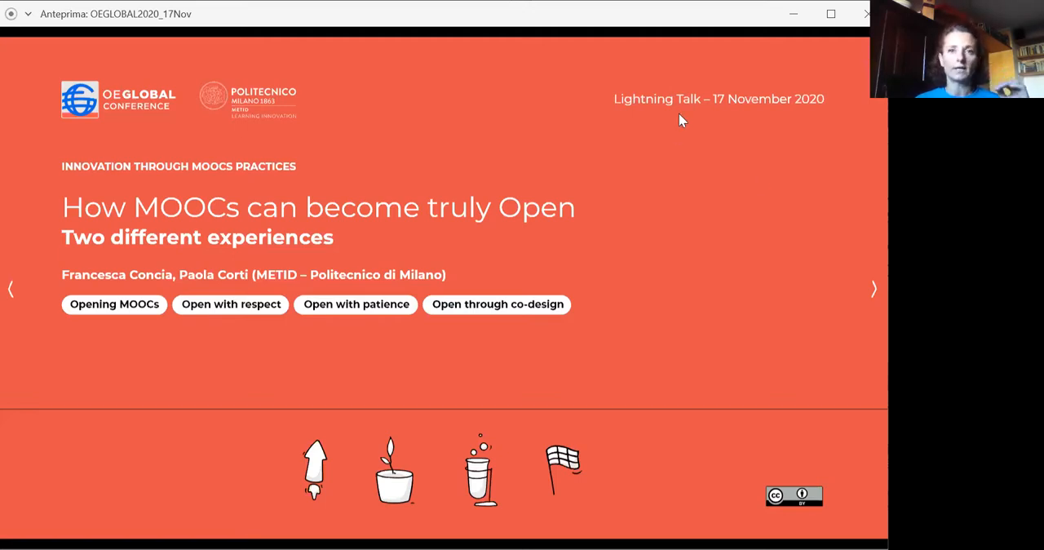